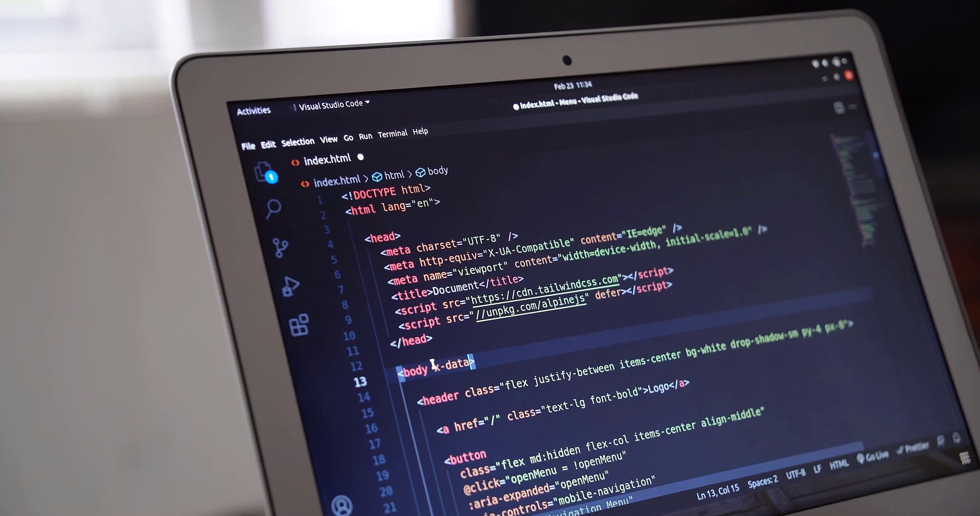
pyautogui.write('="{}"')
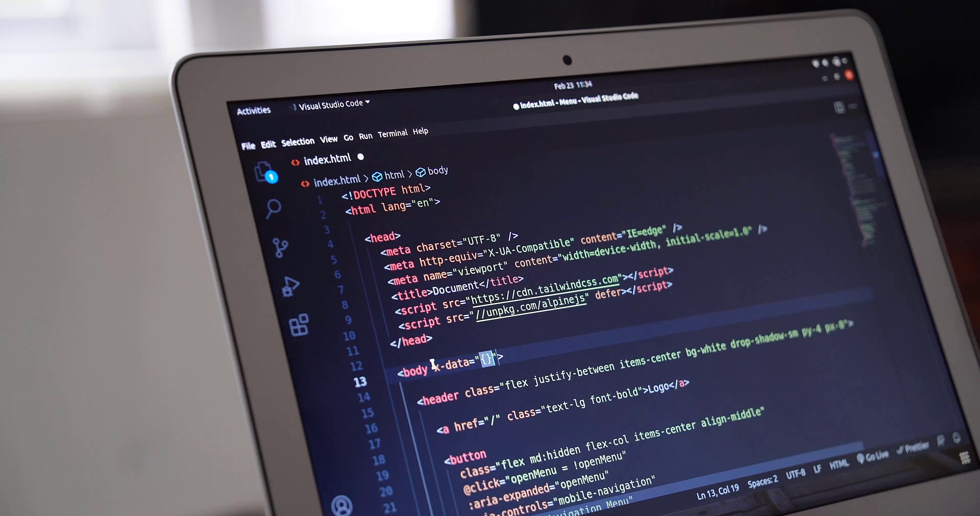
pyautogui.write('open')
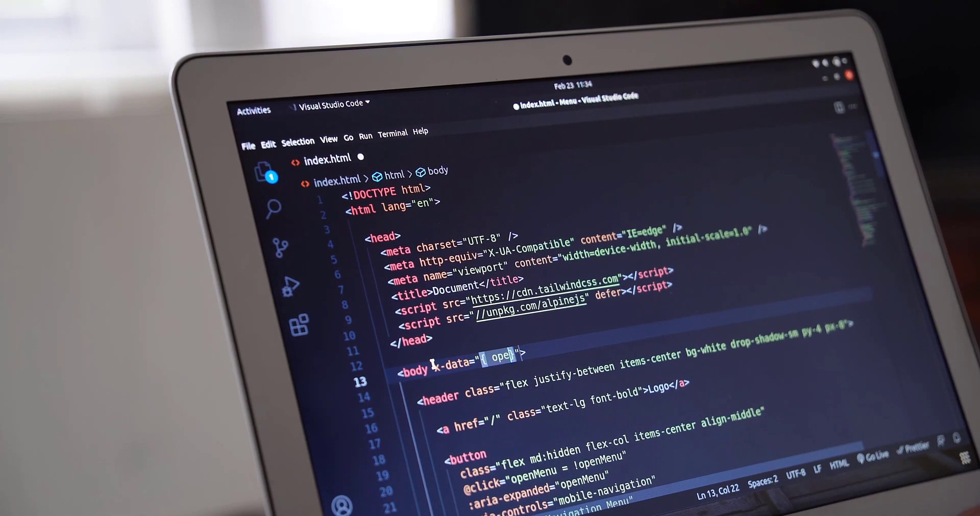
pyautogui.write(':false')
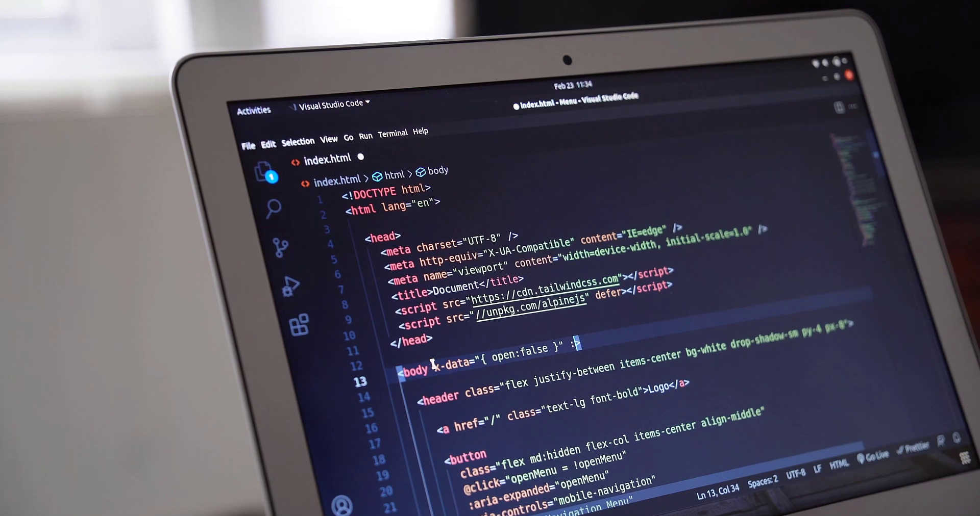
pyautogui.write('class=""')
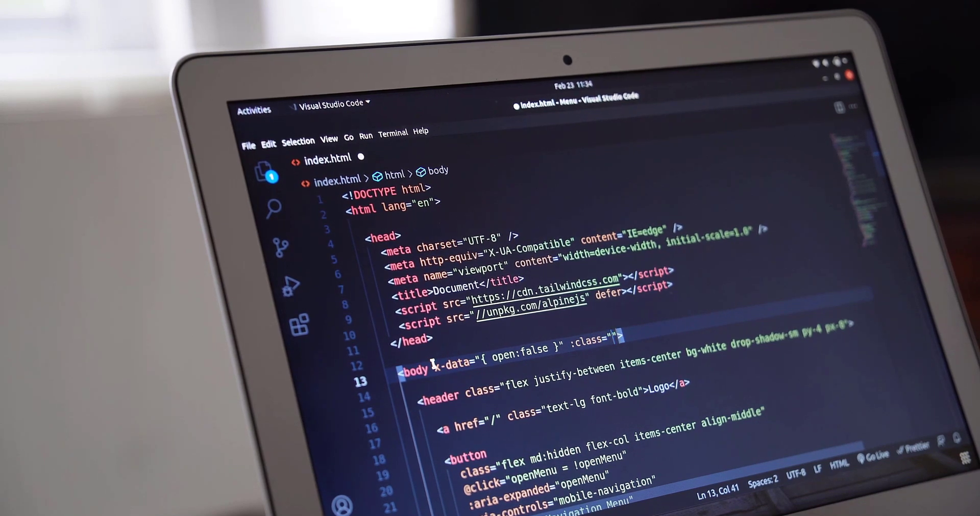
pyautogui.write("open ? 'overflow-")
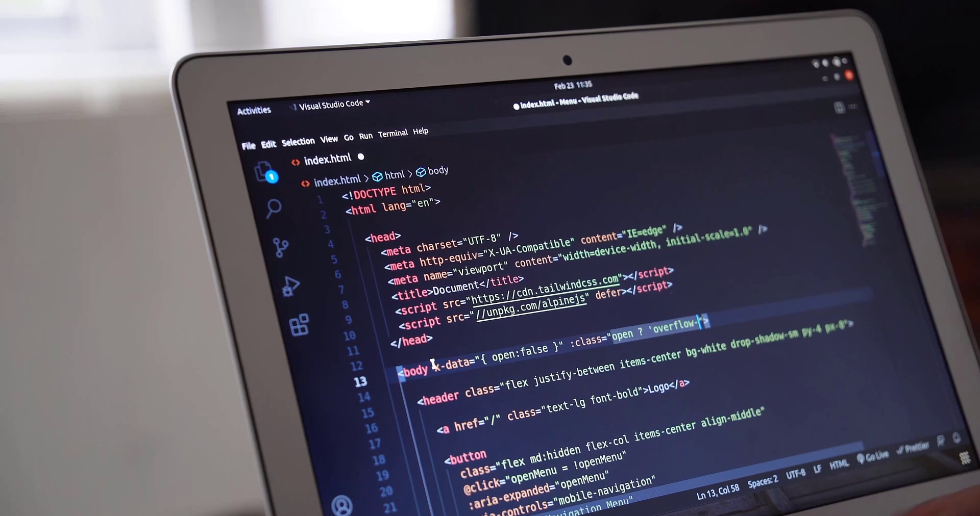
pyautogui.write('hidden')
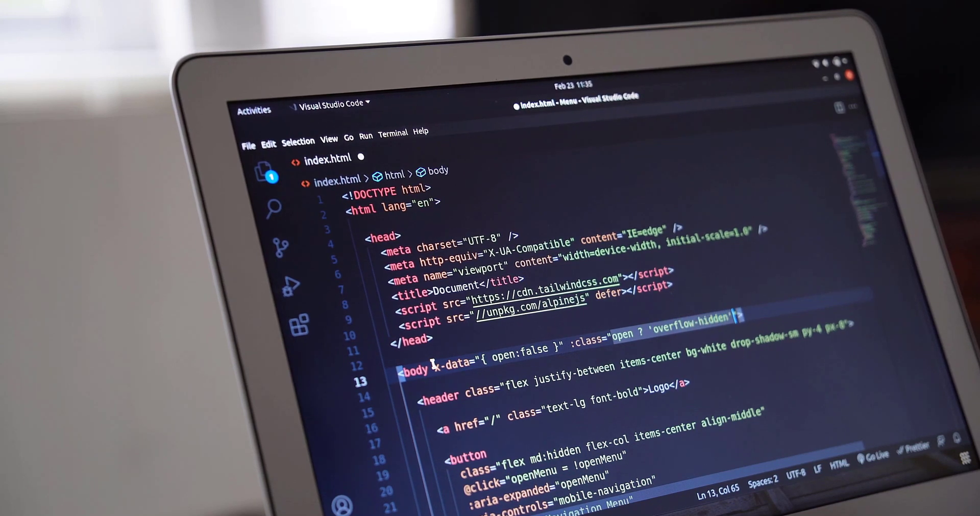